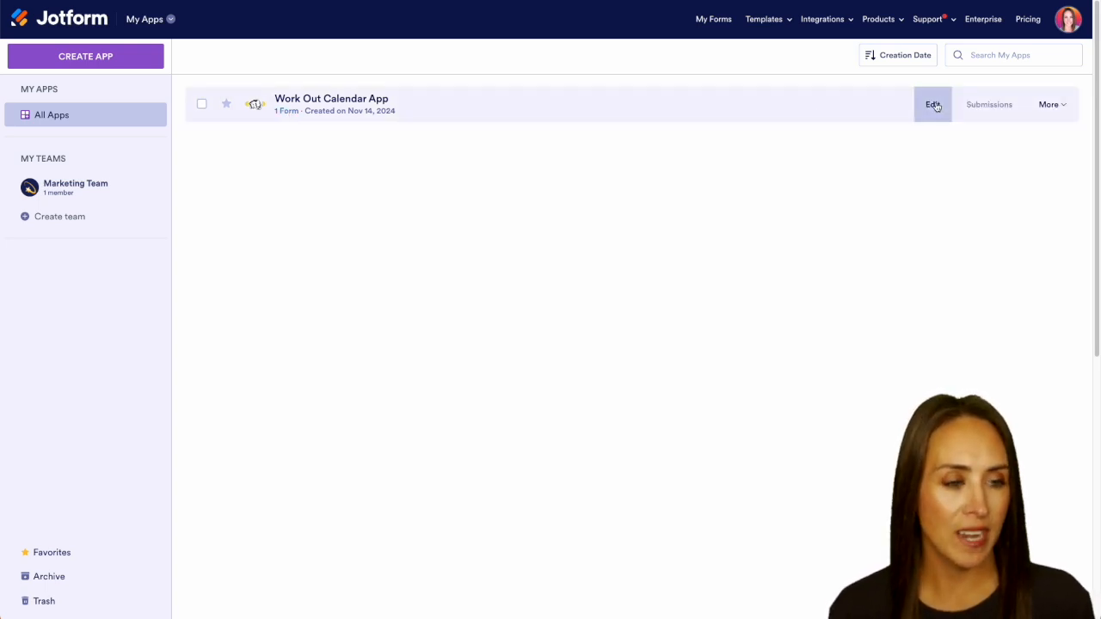
# Open the Work Out Calendar App for editing from My Apps.
pyautogui.click(932, 104)
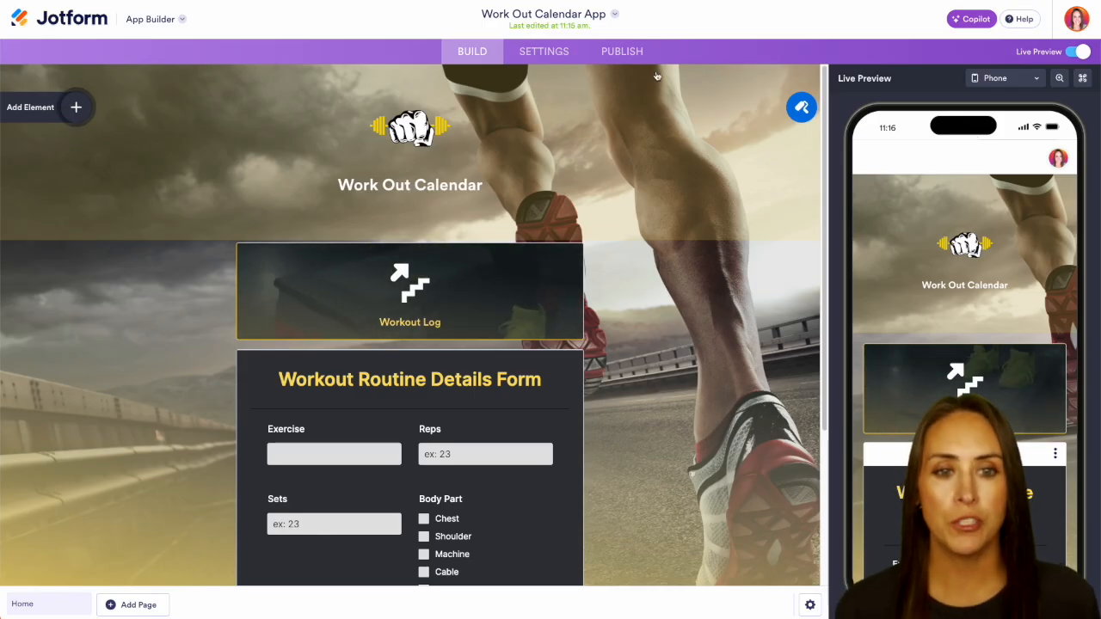
# Go to the app's Settings and show the Push Notifications panel with notifications enabled.
pyautogui.click(543, 52)
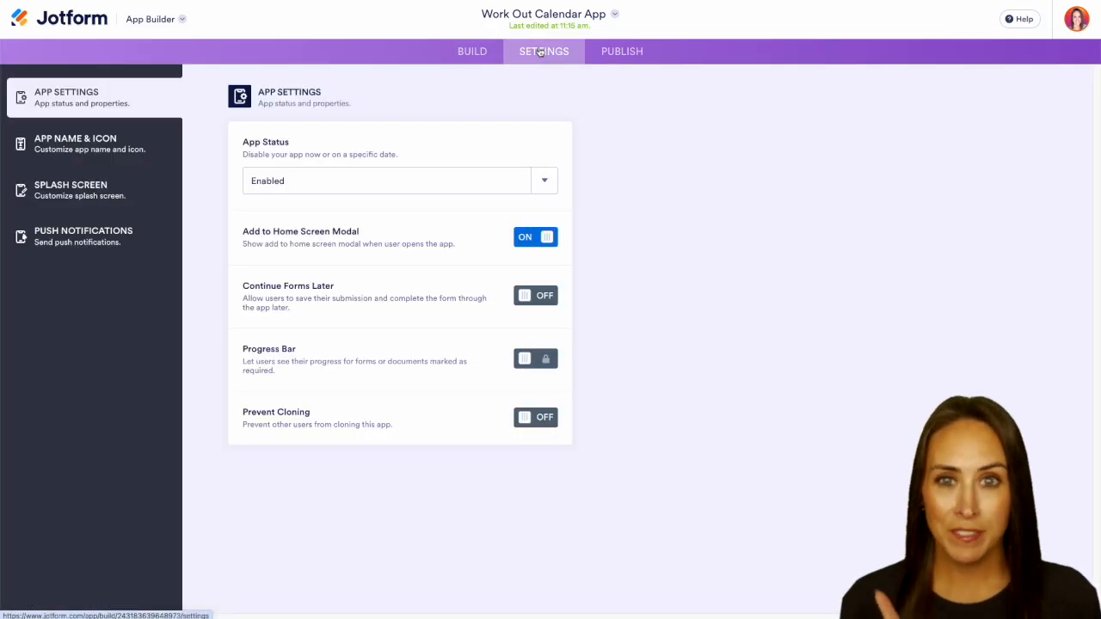
pyautogui.click(83, 235)
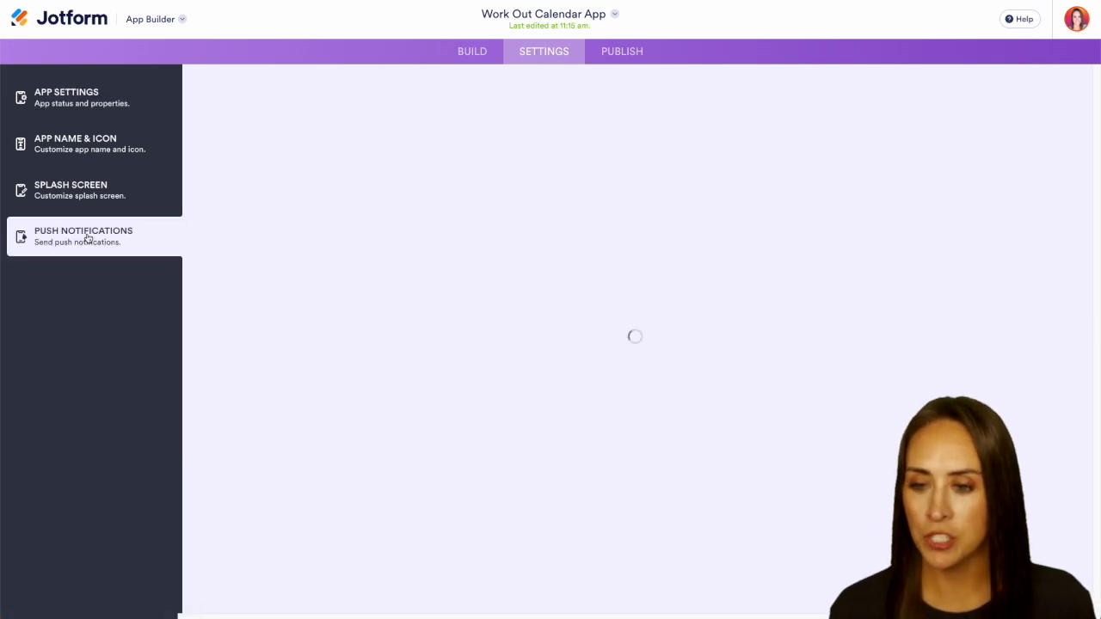
pyautogui.click(82, 236)
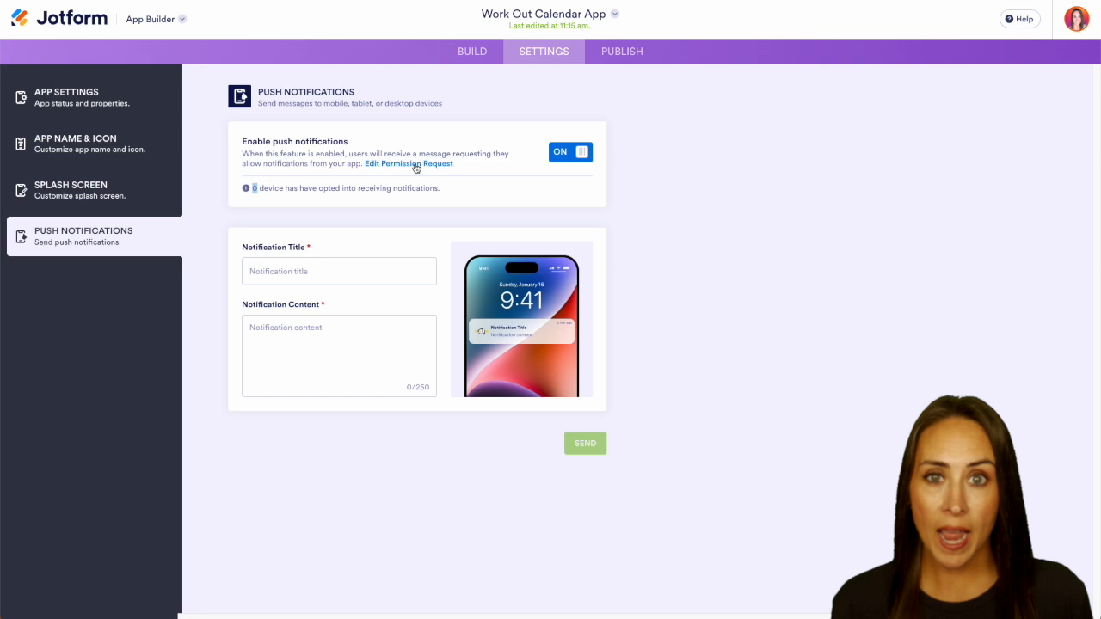
pyautogui.click(410, 163)
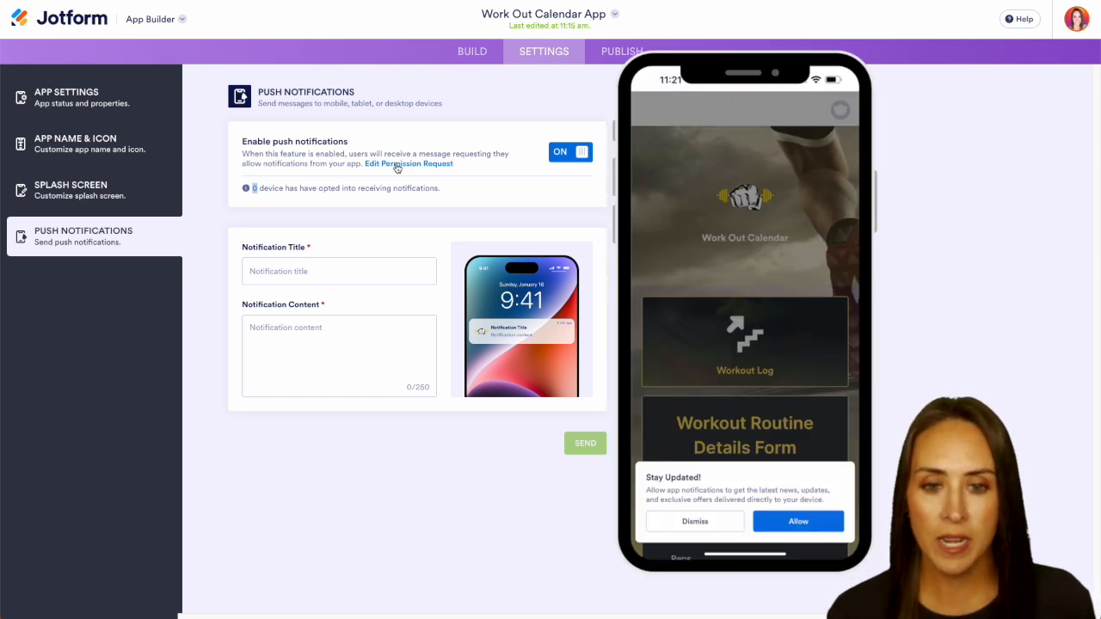
pyautogui.click(409, 163)
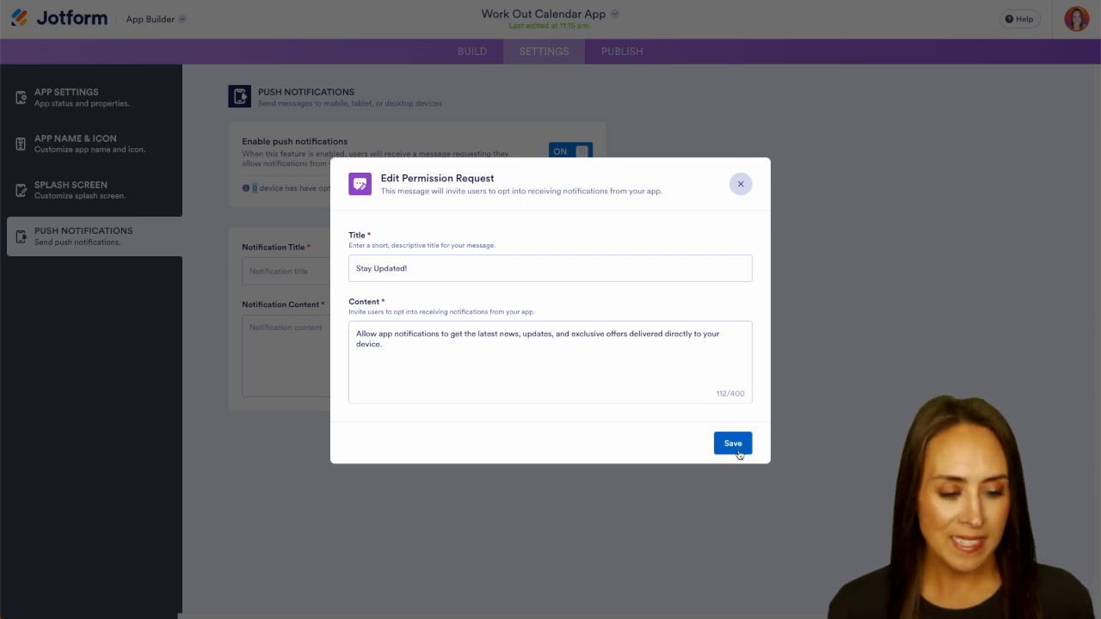
pyautogui.click(733, 444)
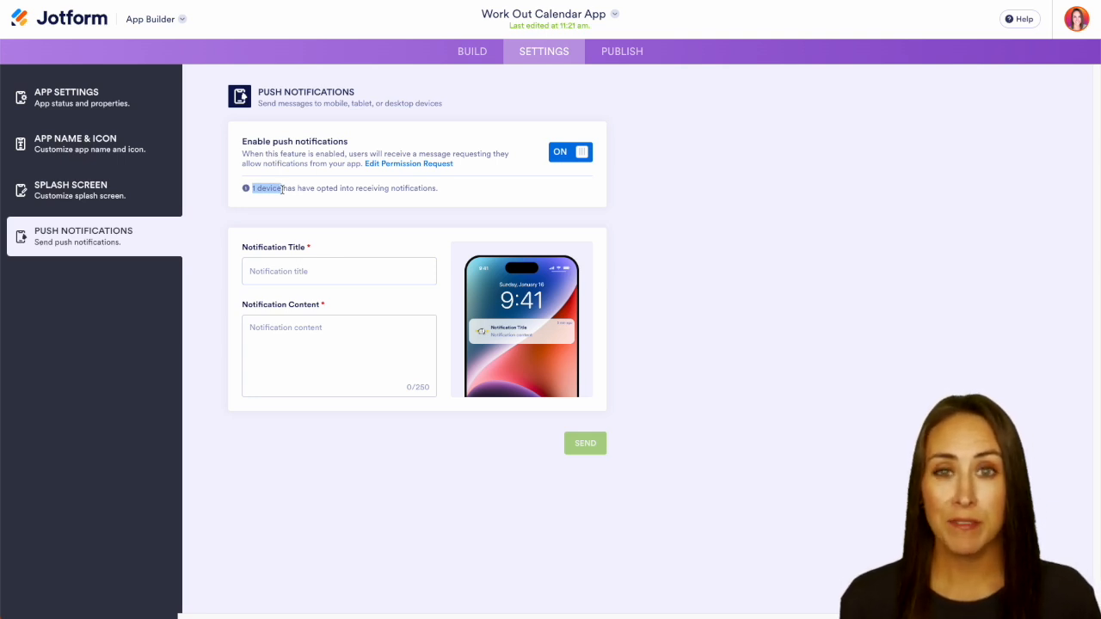
# Enter the title 'Update Your Goals!' and a message asking users to fill out the form.
pyautogui.click(337, 272)
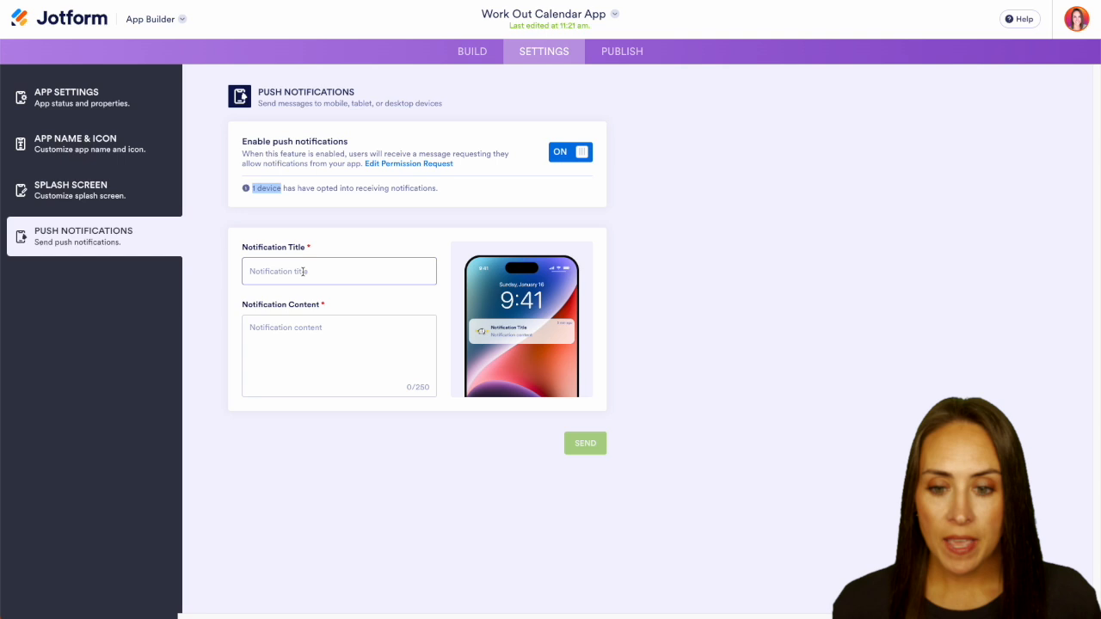
pyautogui.click(338, 272)
pyautogui.write("It's a new month. Take the time to fill out the form to update your goals.")
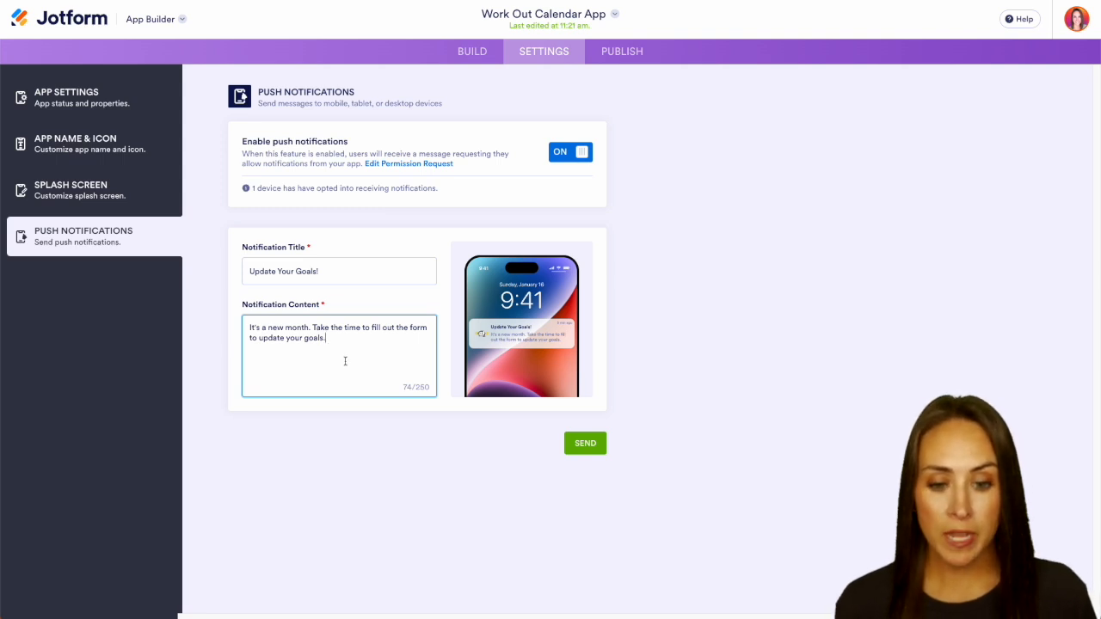
pyautogui.moveTo(437, 394)
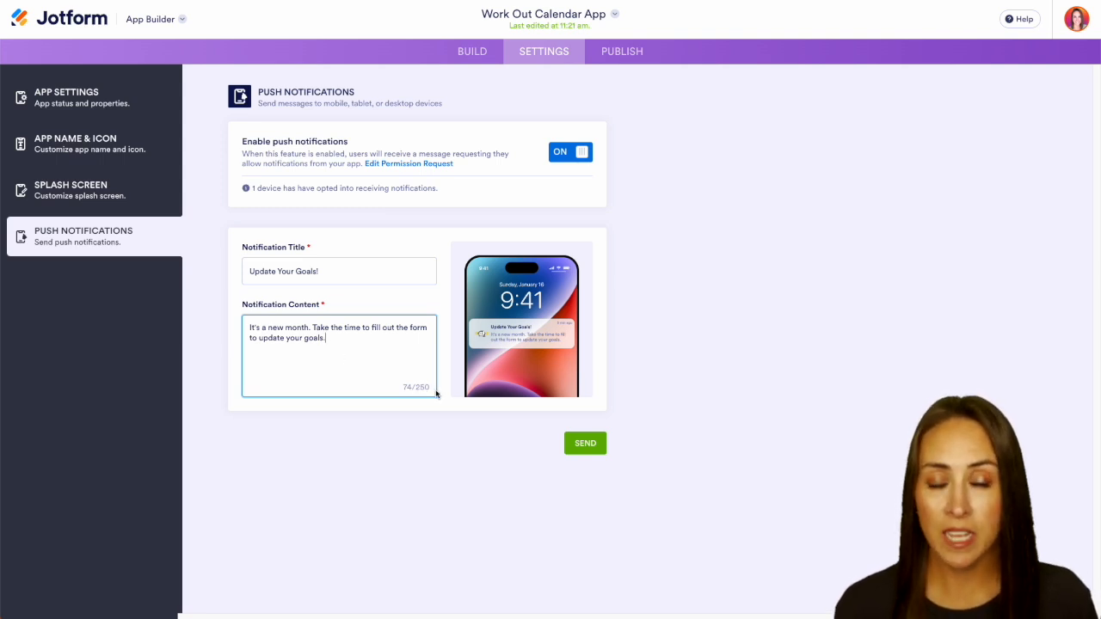
pyautogui.moveTo(505, 351)
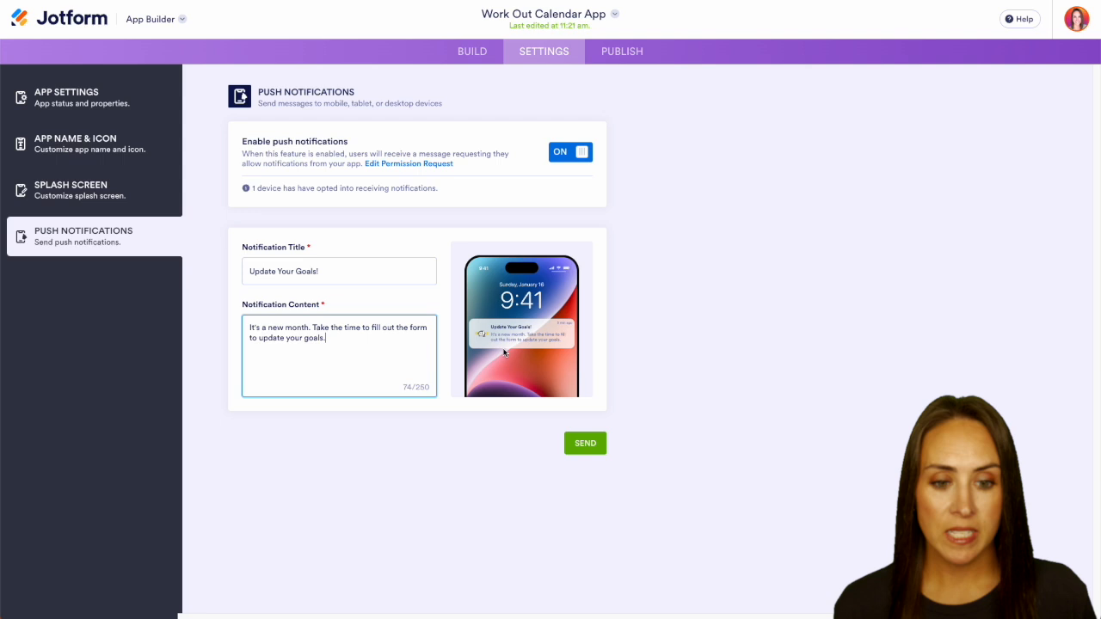
pyautogui.moveTo(568, 423)
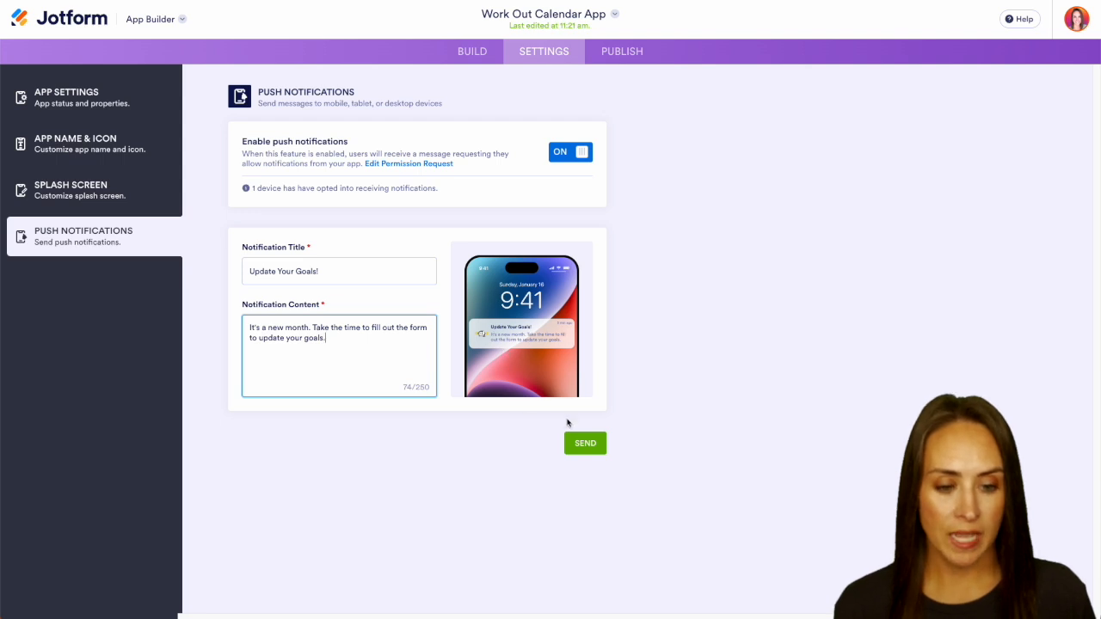
# Send the 'Update Your Goals!' notification to subscribed devices.
pyautogui.click(585, 443)
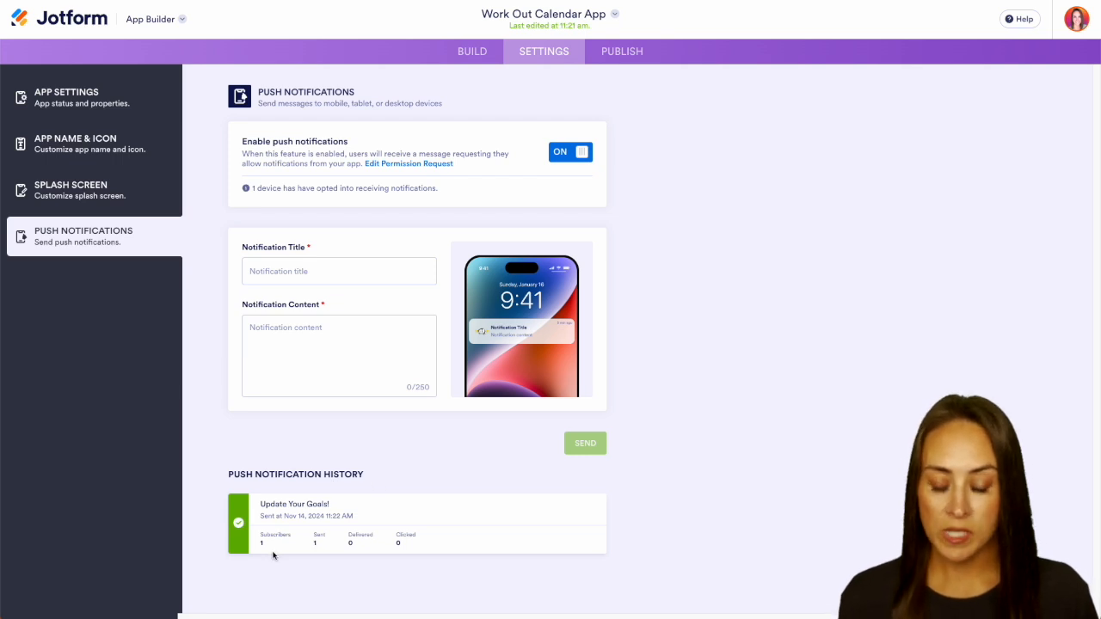
pyautogui.moveTo(407, 555)
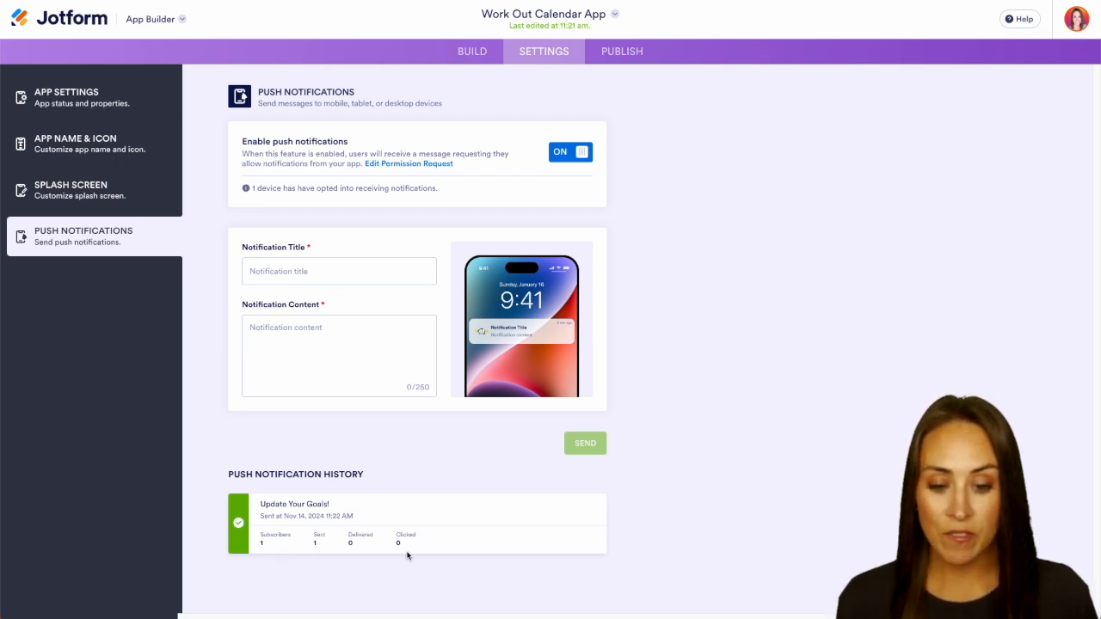